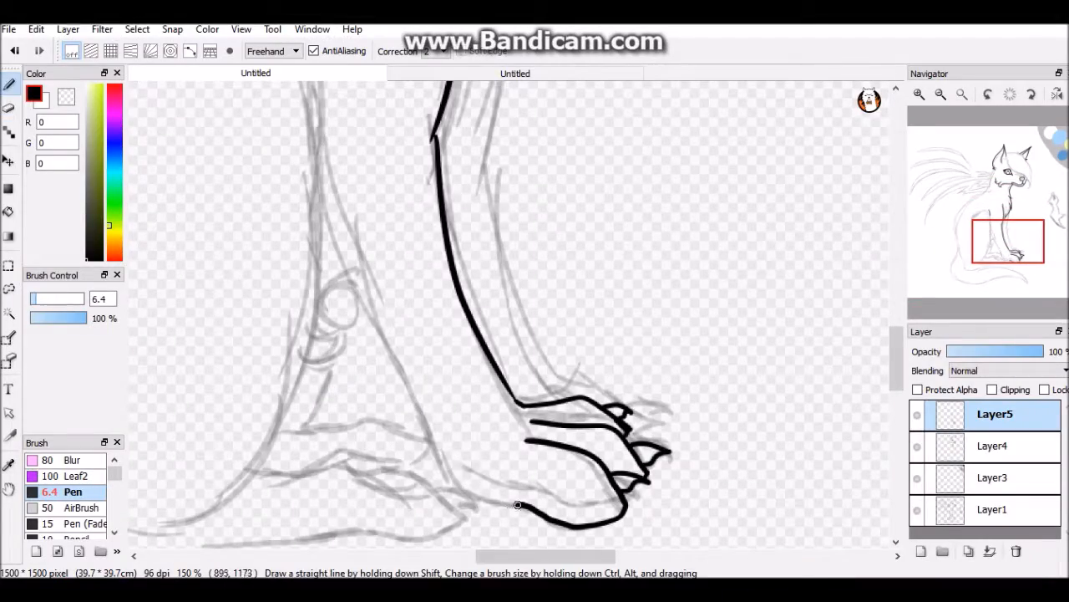
# - Ink the claw outlines of the wolf's front paw in black over the grey sketch
pyautogui.moveTo(327, 184); pyautogui.dragTo(516, 505)
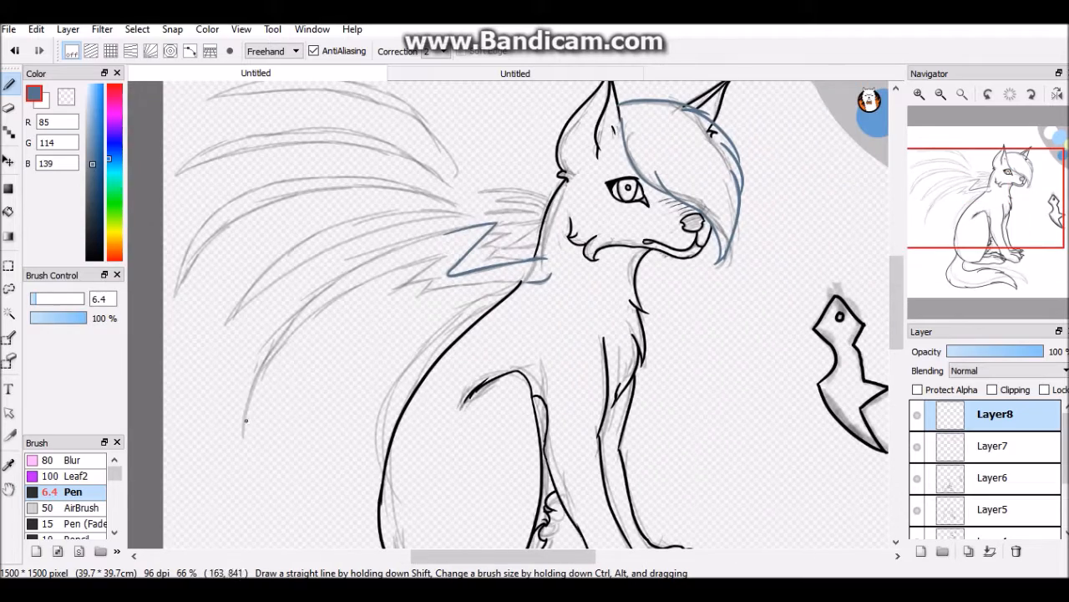
# - Ink the outline of the wolf's head and hair fringe in black
pyautogui.moveTo(242, 421); pyautogui.dragTo(498, 221)
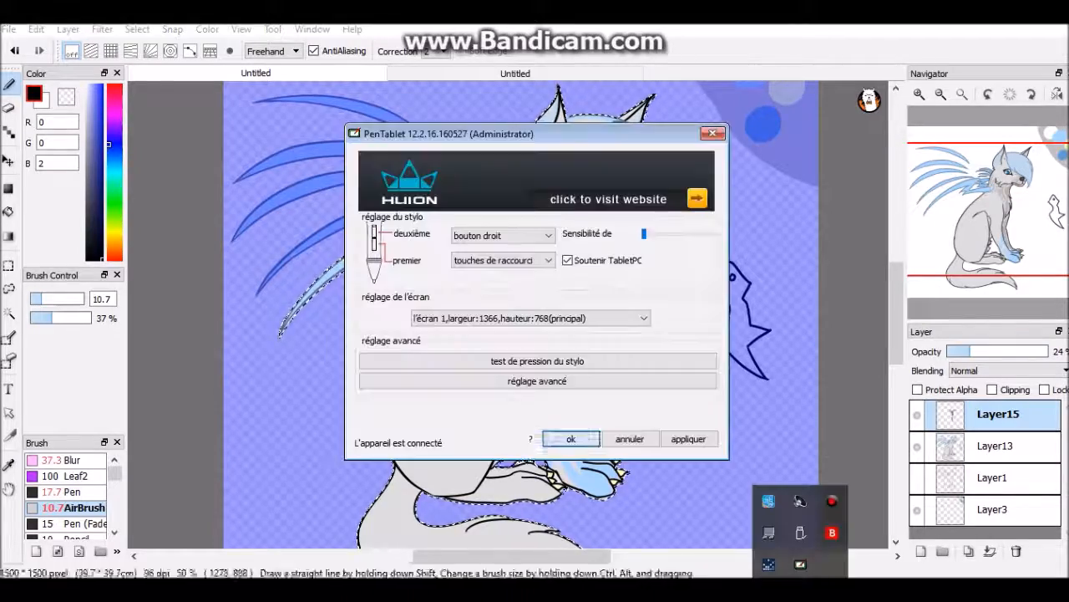
# - Confirm the Huion PenTablet driver settings with OK to close the window
pyautogui.click(571, 438)
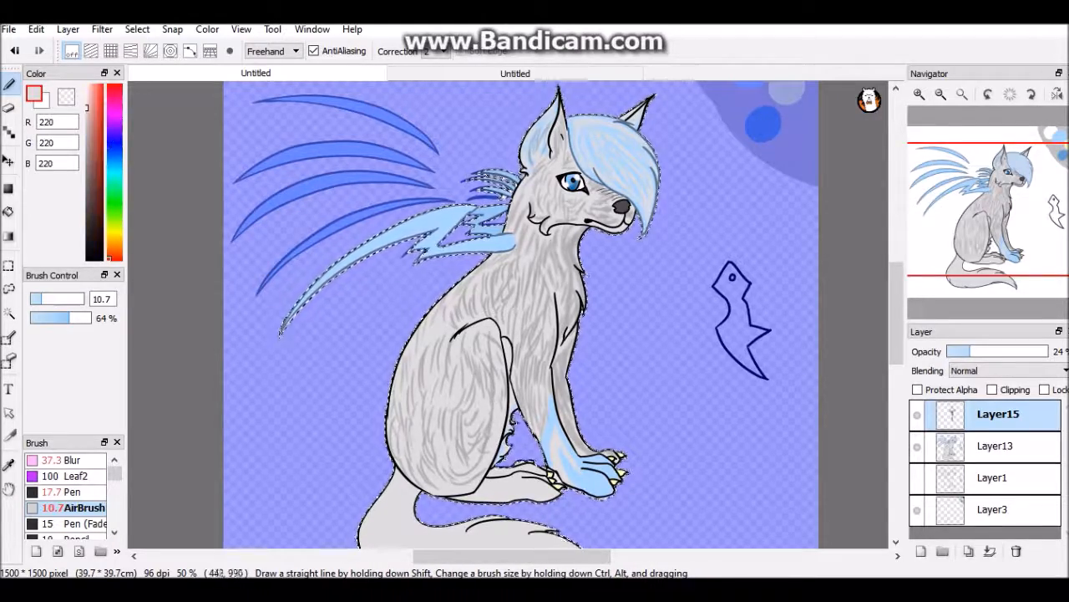
# - Select Layer15 to paint grey fur shading inside the wolf selection
pyautogui.click(73, 460)
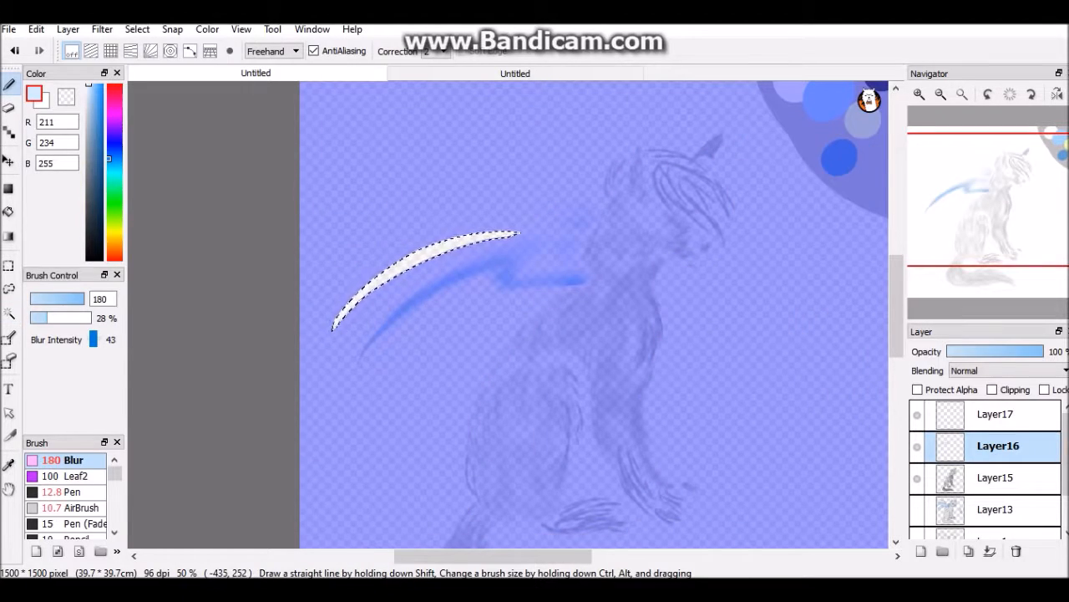
# - Select Layer16 and its brush for the pale blue wing-feather highlight
pyautogui.click(60, 491)
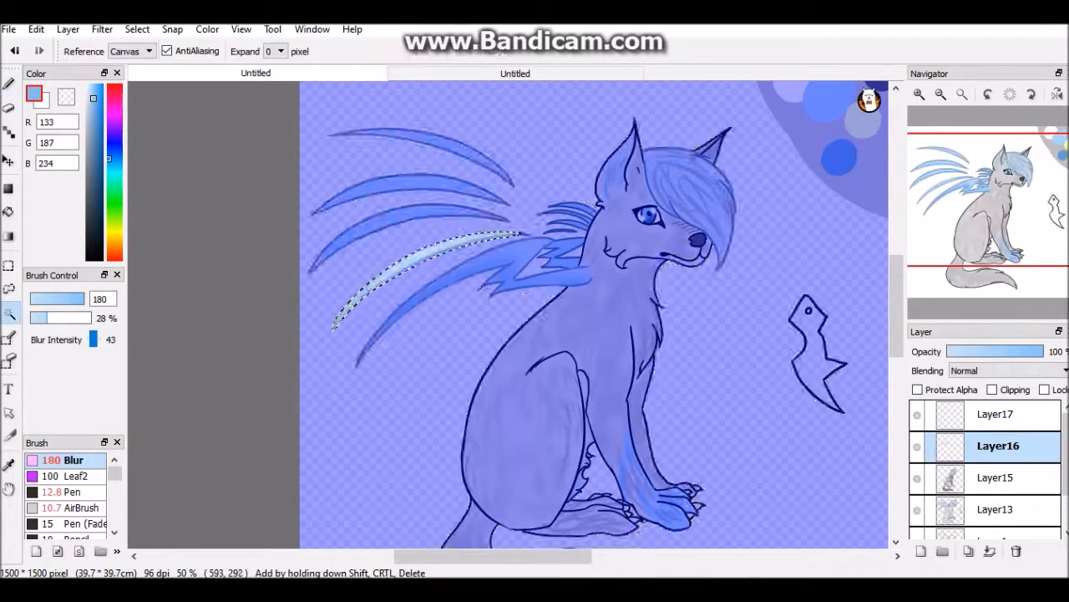
pyautogui.click(73, 491)
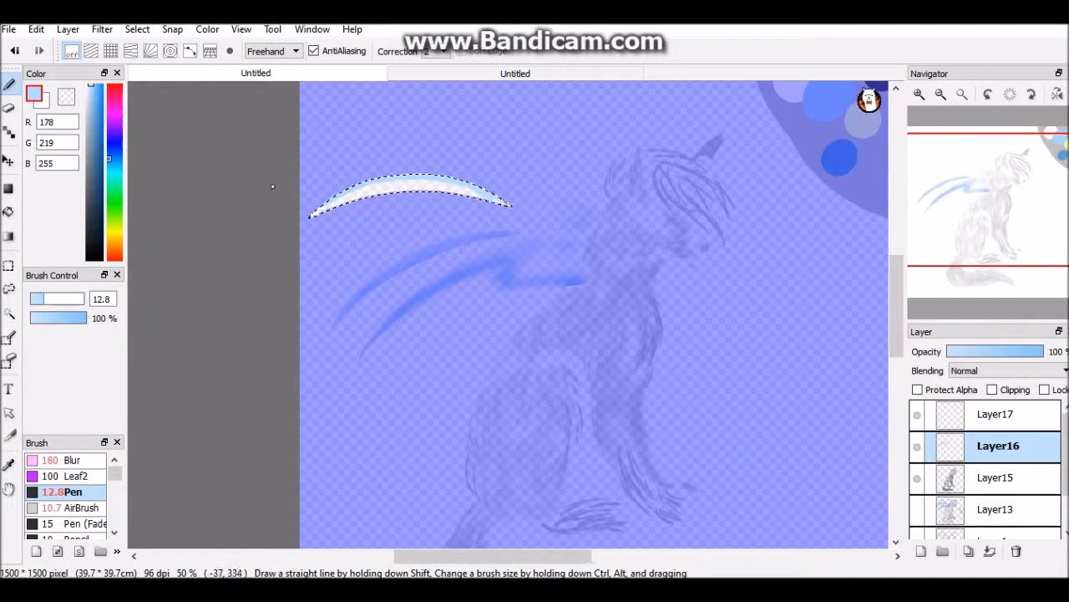